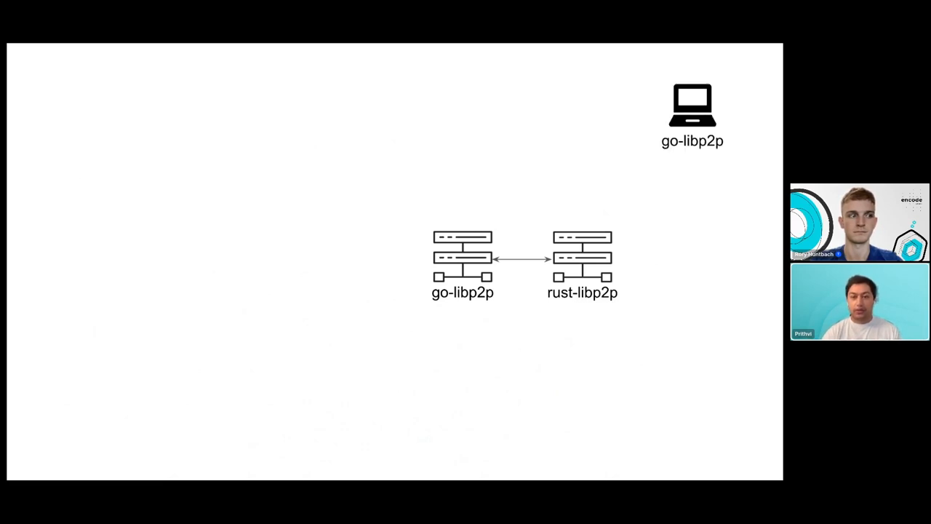
# Step: Reveal the rest of the QUIC in libp2p slide with maturity table and QUIC links
pyautogui.press('Right')
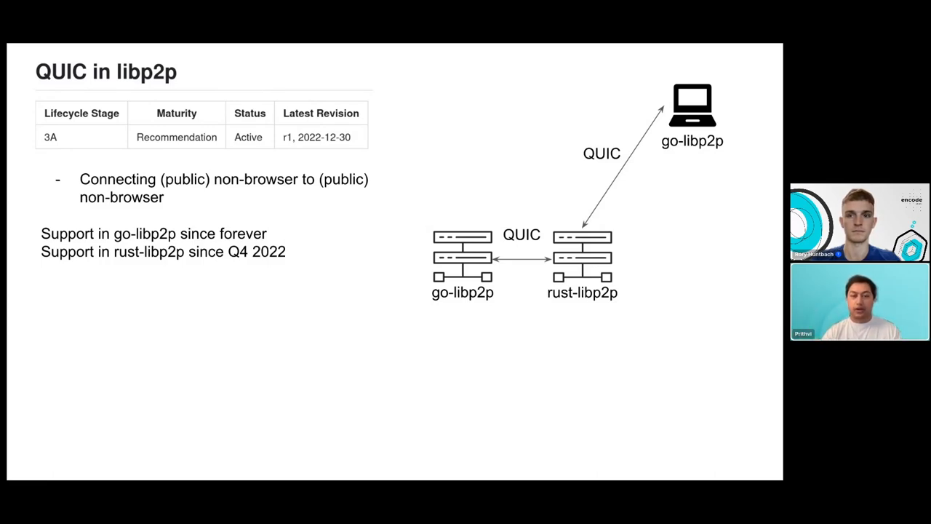
# Step: Advance to the WebRTC Direct slide linking the js-libp2p browser to rust-libp2p
pyautogui.press('right')
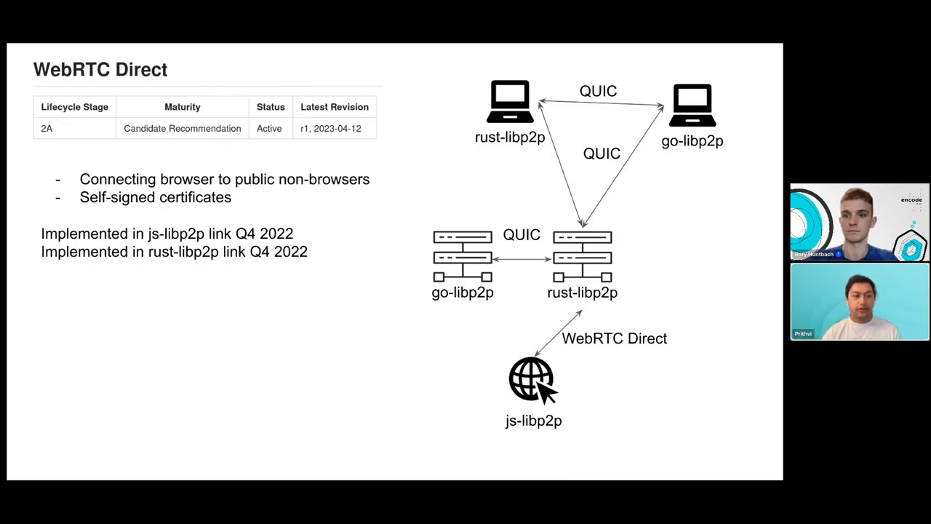
# Step: Advance to the libp2p WebTransport slide with its js-libp2p to go-libp2p link
pyautogui.press('Right')
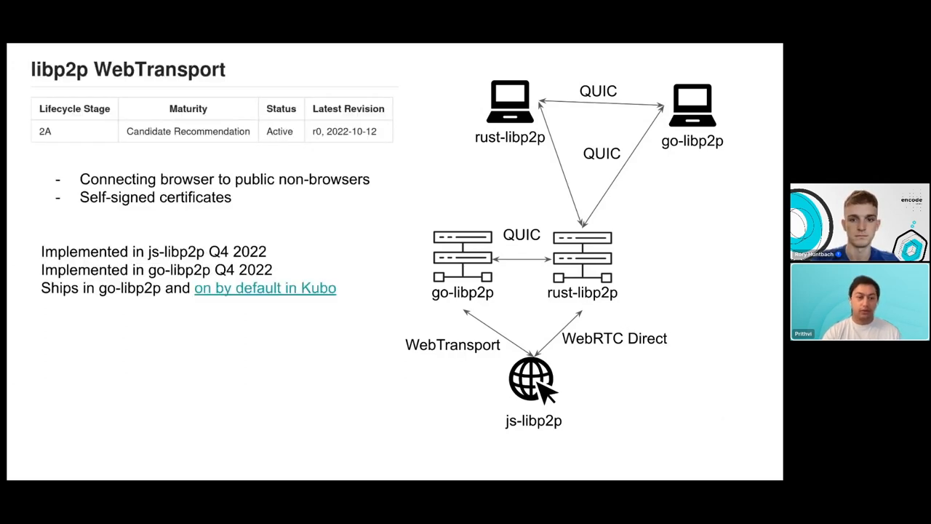
# Step: Advance to the Recently added slide on WebTransport for Wasm in rust-libp2p
pyautogui.press('Right')
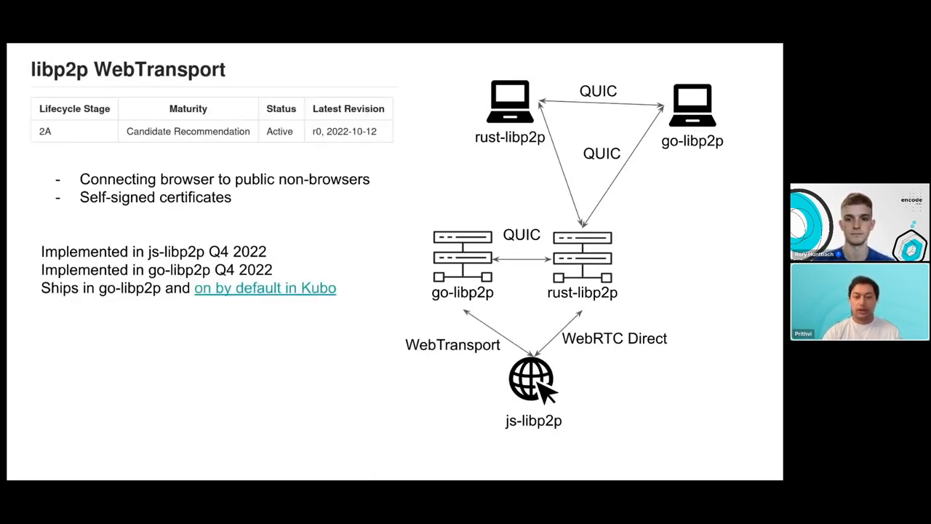
pyautogui.press('Right')
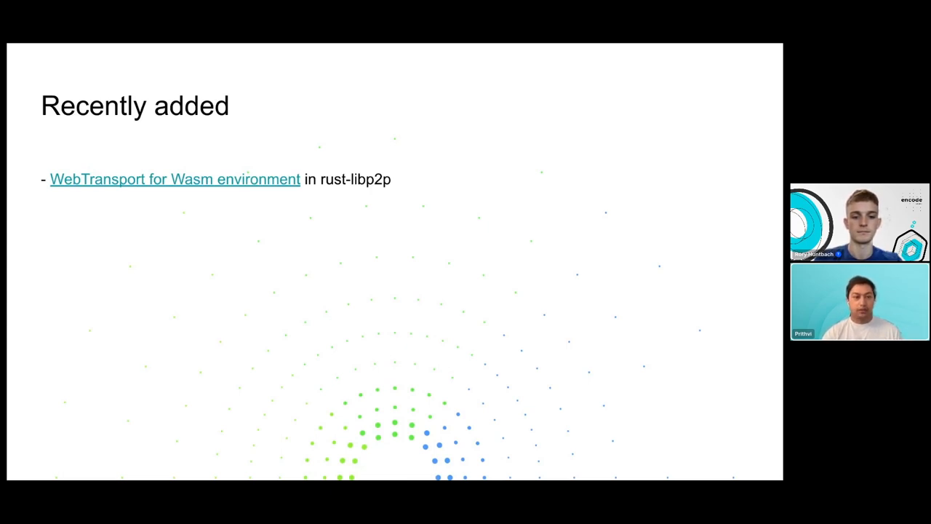
# Step: Advance to the Community Contributions slide with the file sharing and MultiAddr pull requests
pyautogui.press('Right')
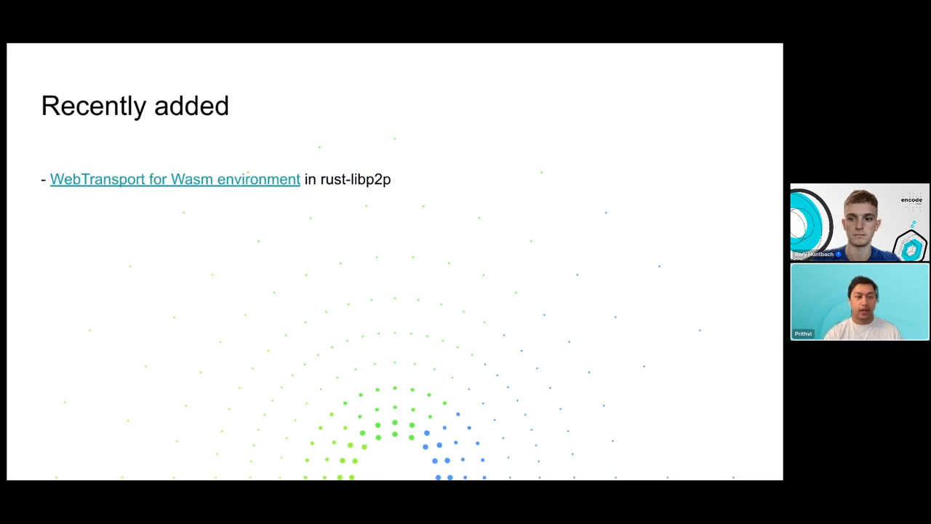
pyautogui.press('right')
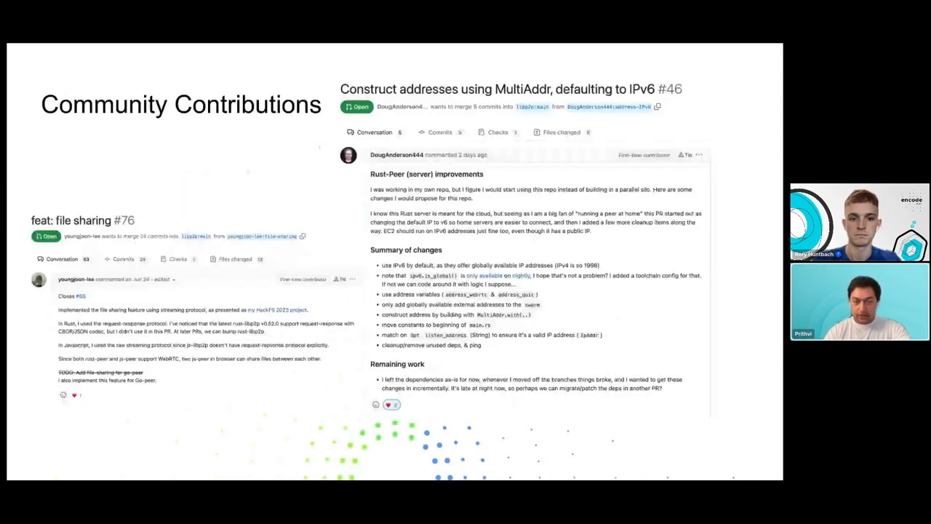
# Step: Leave the slides for the iTerm2 terminal in the rust-peer directory
pyautogui.press('right')
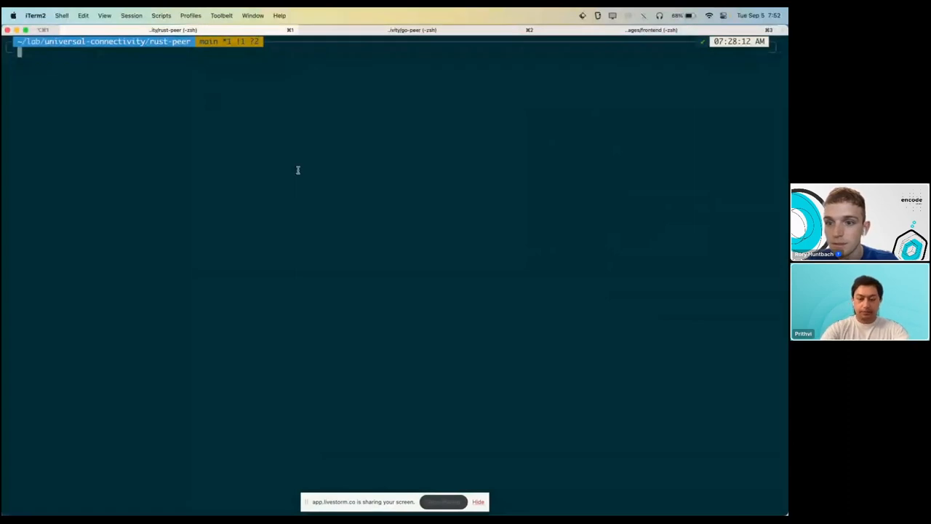
# Step: Run 'cargo run' so the rust-libp2p peer logs its WebRTC Direct and QUIC listen addresses
pyautogui.write('cargo run')
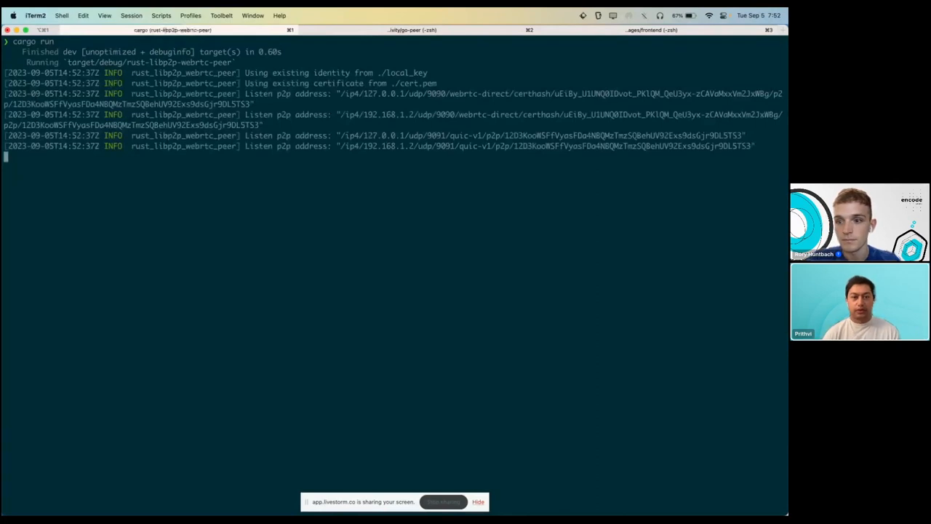
pyautogui.moveTo(360, 174)
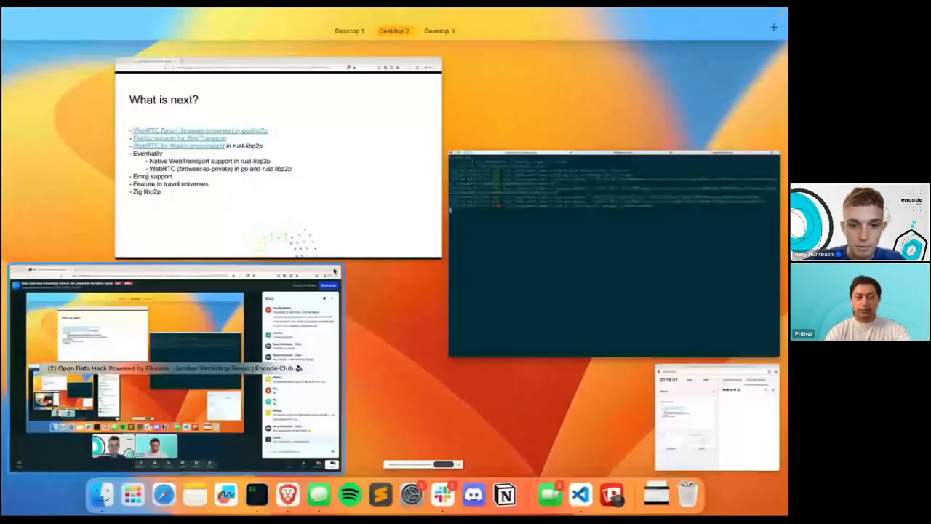
# Step: Bring the iTerm2 window back from Mission Control, landing on the frontend tab
pyautogui.click(614, 250)
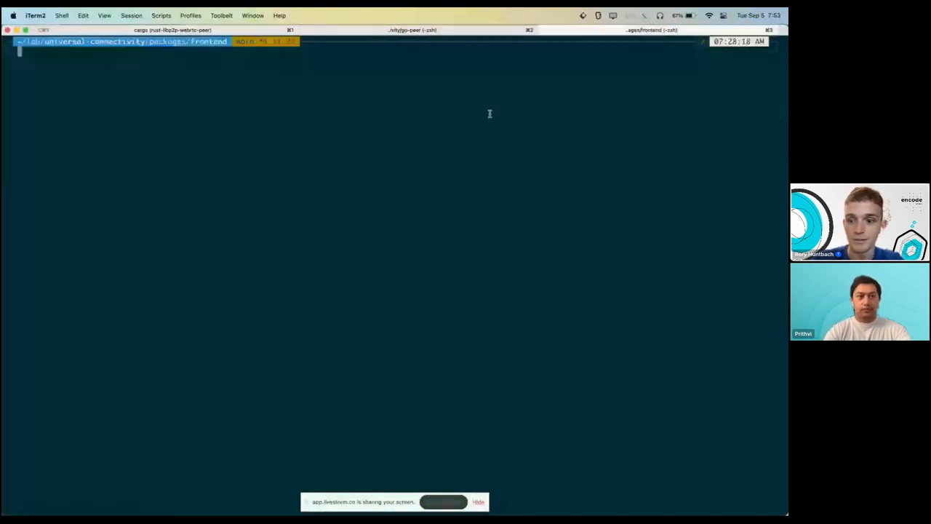
# Step: Enter 'npm run dev' in the frontend tab to start the web app's dev server
pyautogui.write('npm run dev')
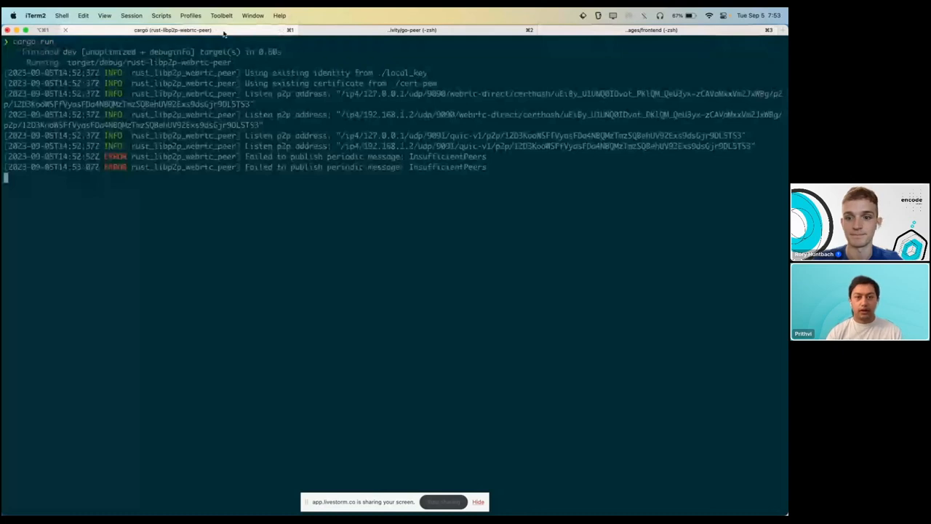
pyautogui.moveTo(396, 212)
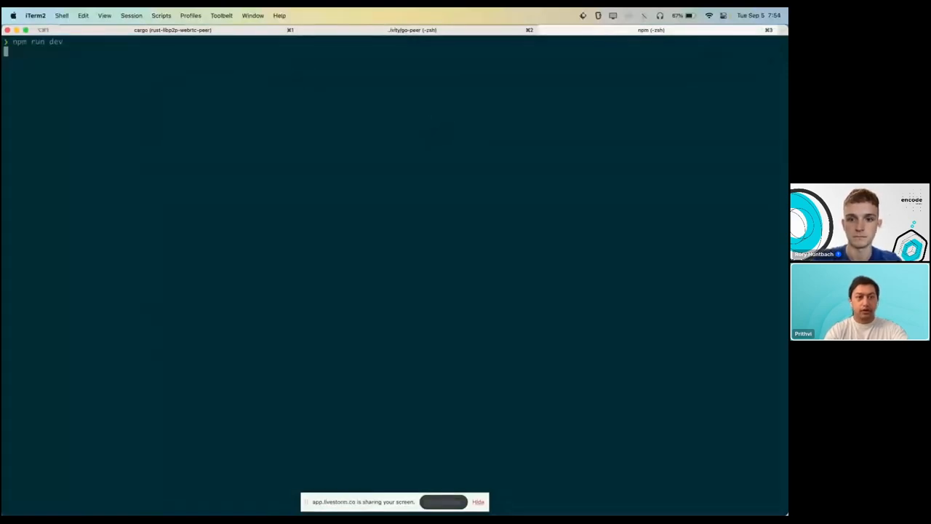
# Step: Start the dev server and connect the browser peer to the rust peer, checking its log
pyautogui.press('Return')
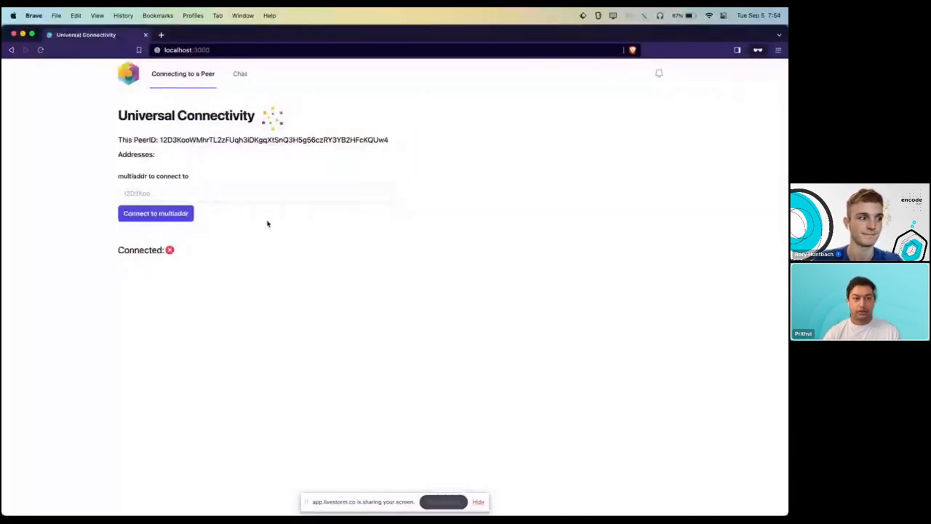
pyautogui.moveTo(290, 288)
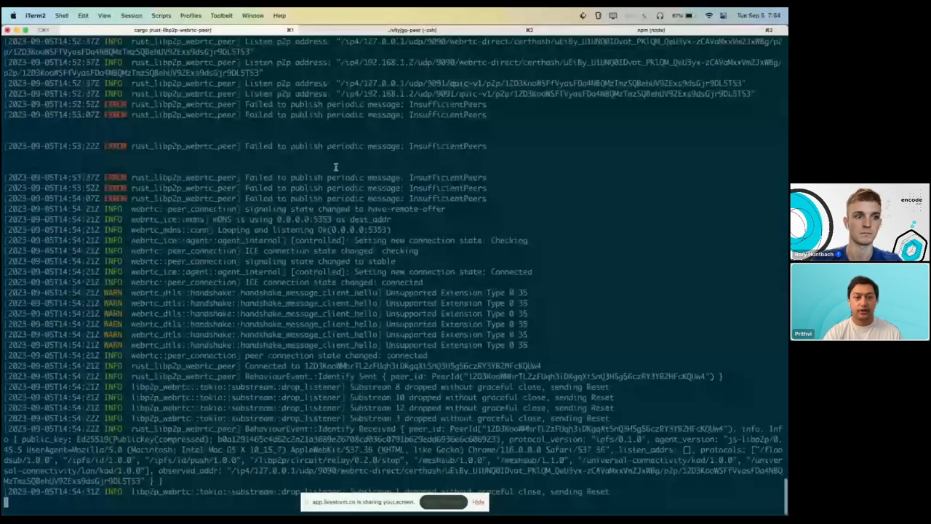
pyautogui.scroll(-3)
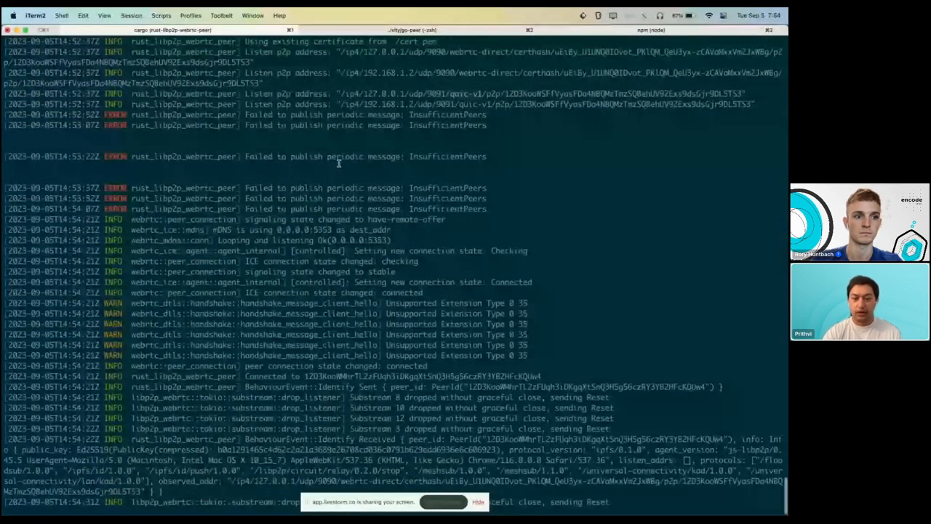
pyautogui.scroll(-3)
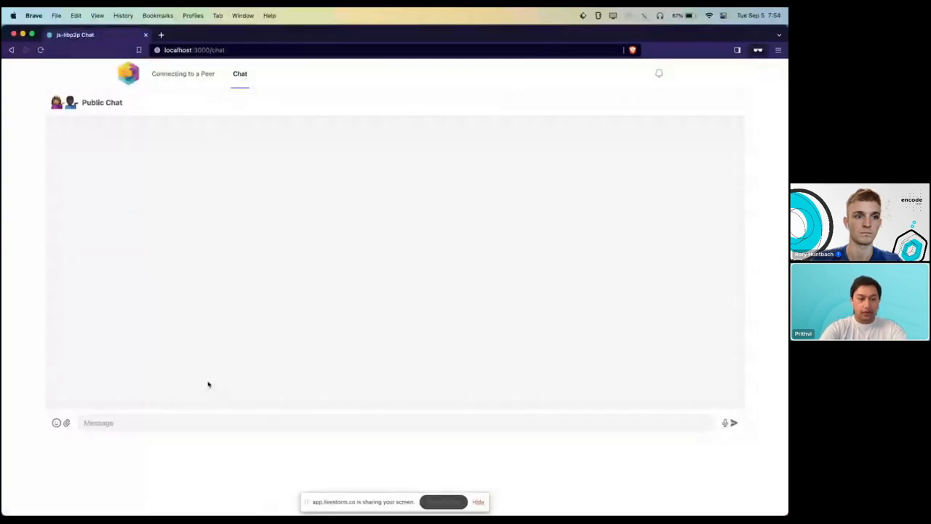
# Step: Post 'hey' to the Public Chat and highlight the timestamp on the rust peer's 'Hello world!' reply
pyautogui.write('ha')
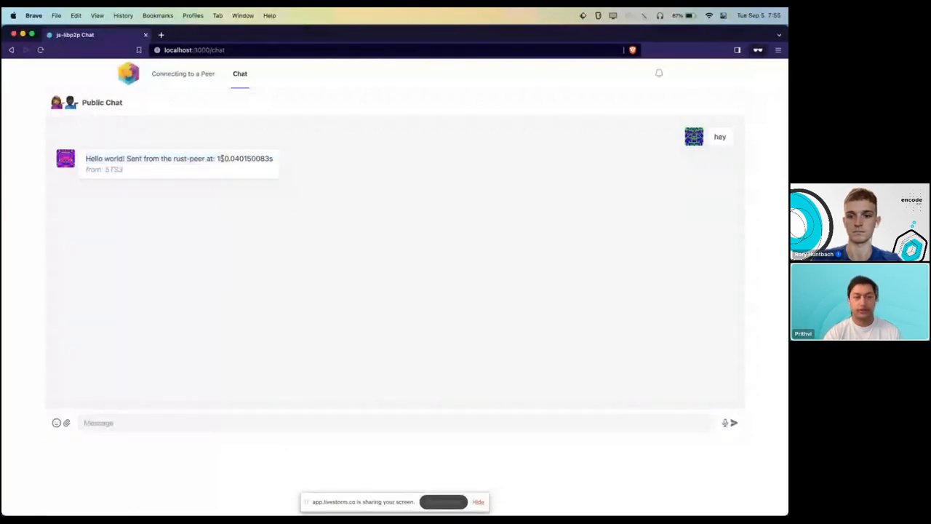
pyautogui.doubleClick(244, 159)
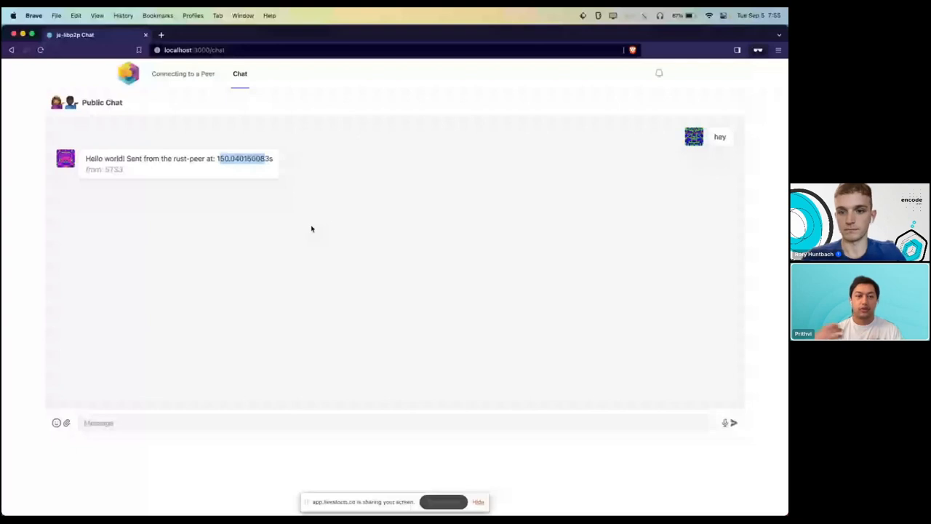
pyautogui.moveTo(307, 233)
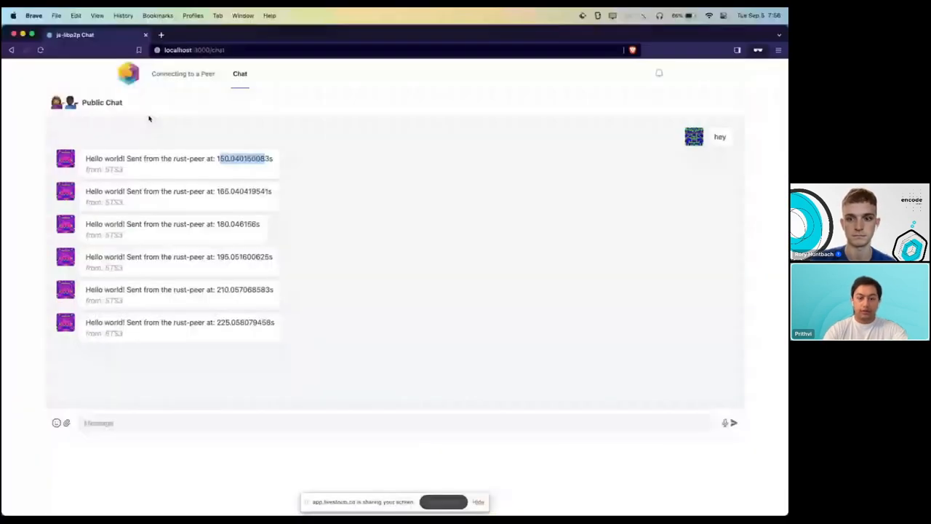
# Step: Return to the connection page and connect to the go peer's quic-v1 webtransport multiaddr
pyautogui.click(183, 73)
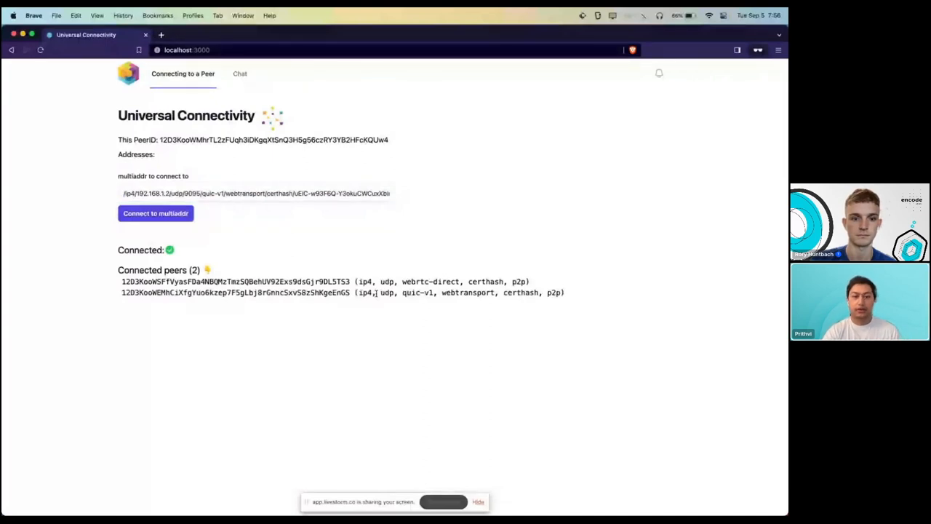
pyautogui.doubleClick(469, 291)
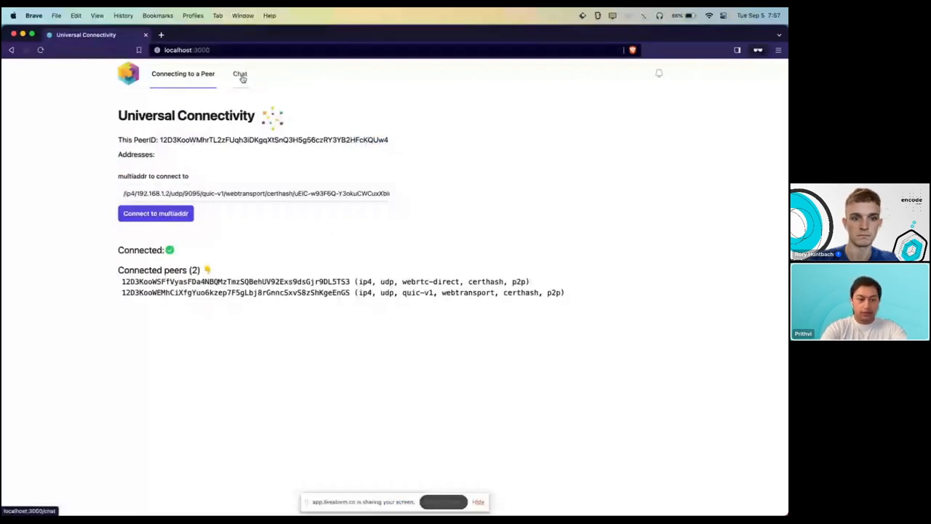
# Step: View the Public Chat, then send 'hello from the go-peer' from the go-peer terminal
pyautogui.click(238, 73)
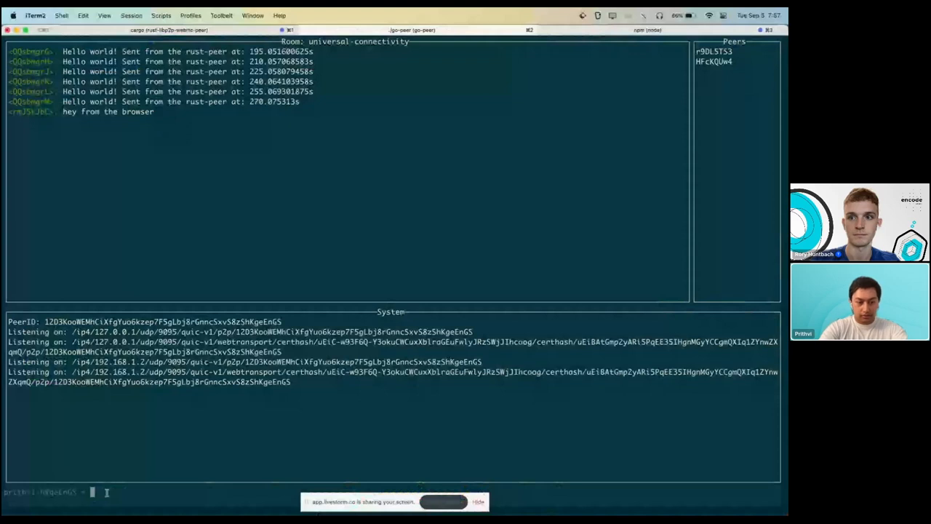
pyautogui.write('hel')
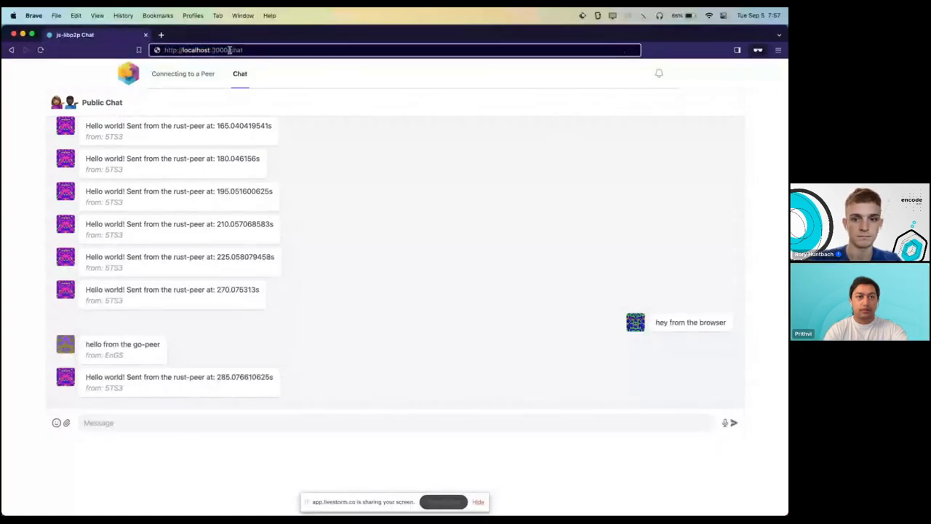
# Step: Open more Universal Connectivity tabs and view other peers' pages listing four connected peers with WebRTC links
pyautogui.click(204, 49)
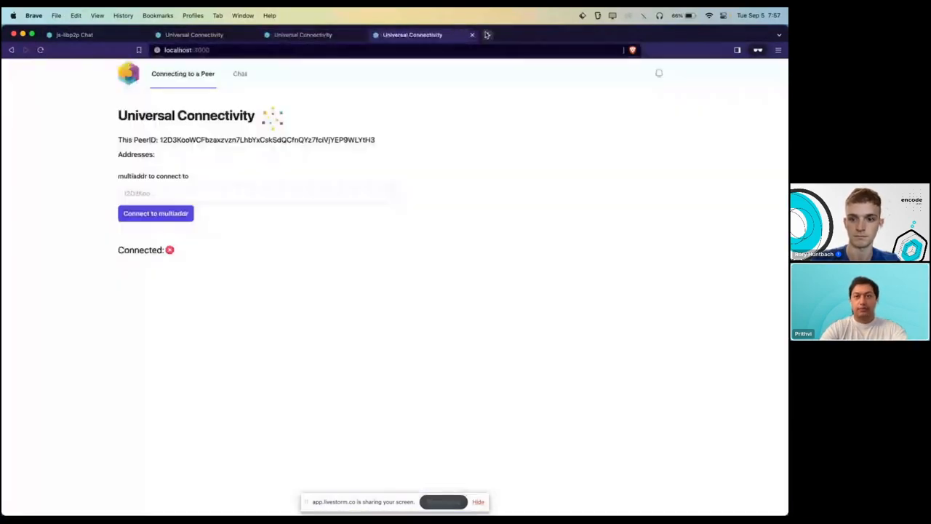
pyautogui.click(486, 35)
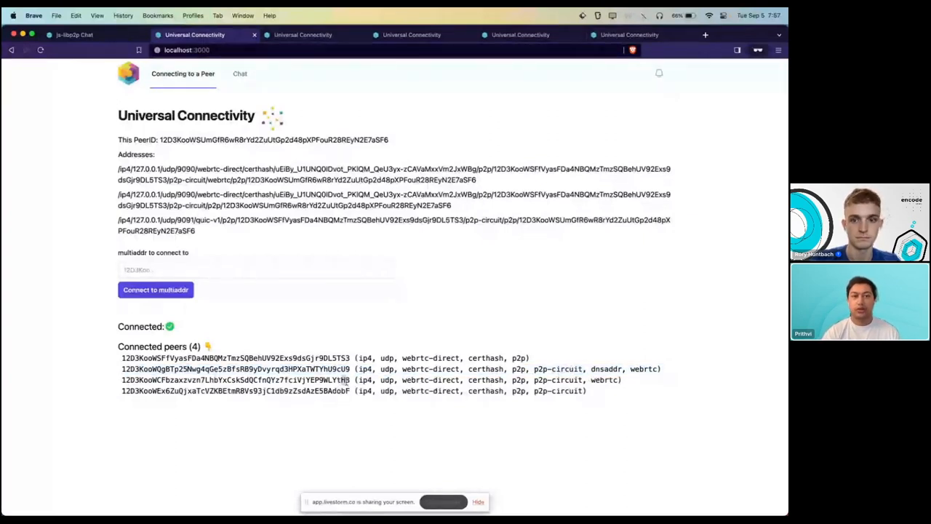
pyautogui.doubleClick(603, 378)
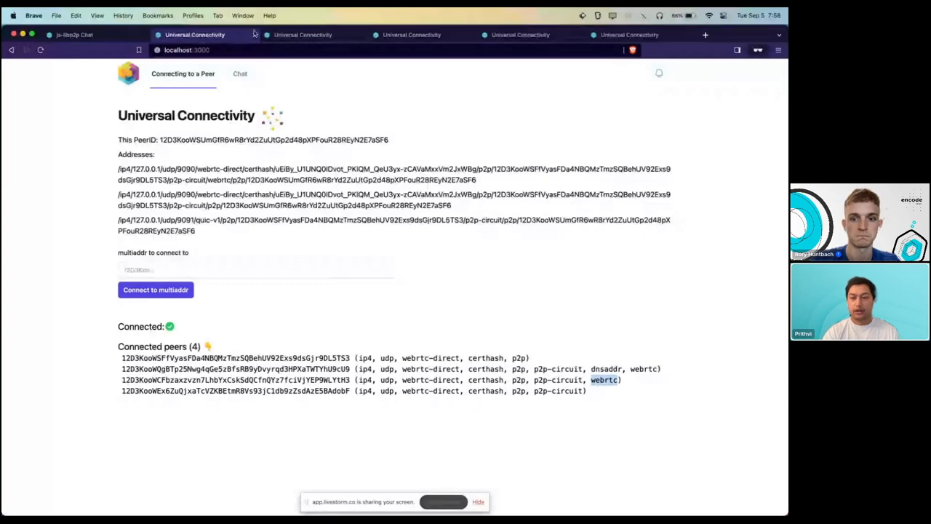
pyautogui.click(303, 35)
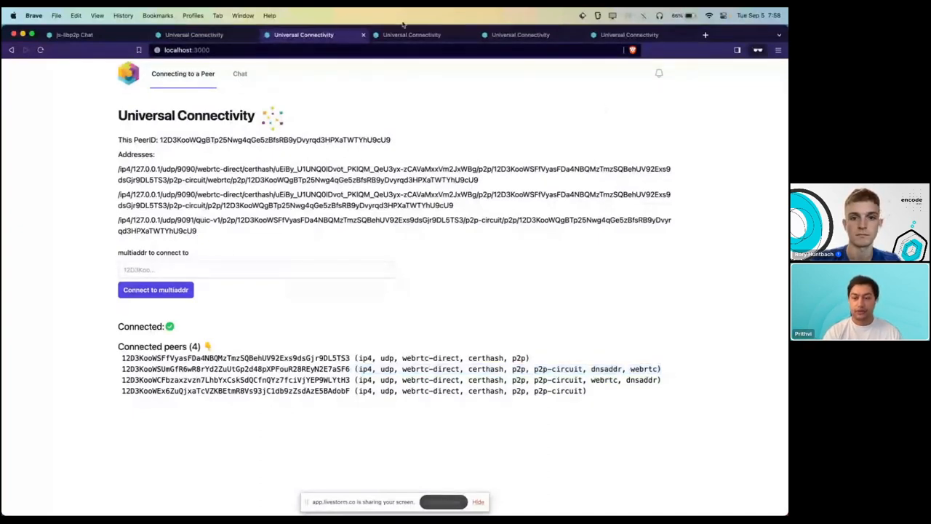
pyautogui.moveTo(560, 337)
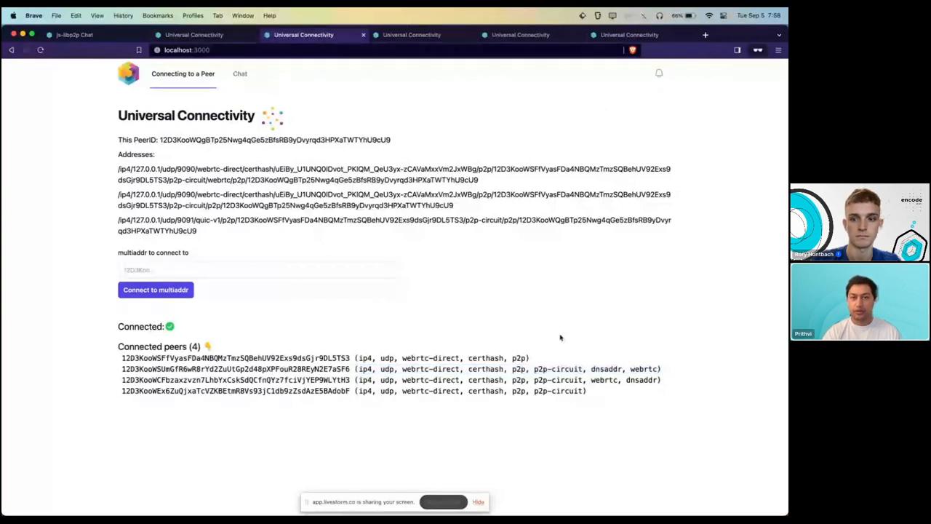
pyautogui.click(410, 35)
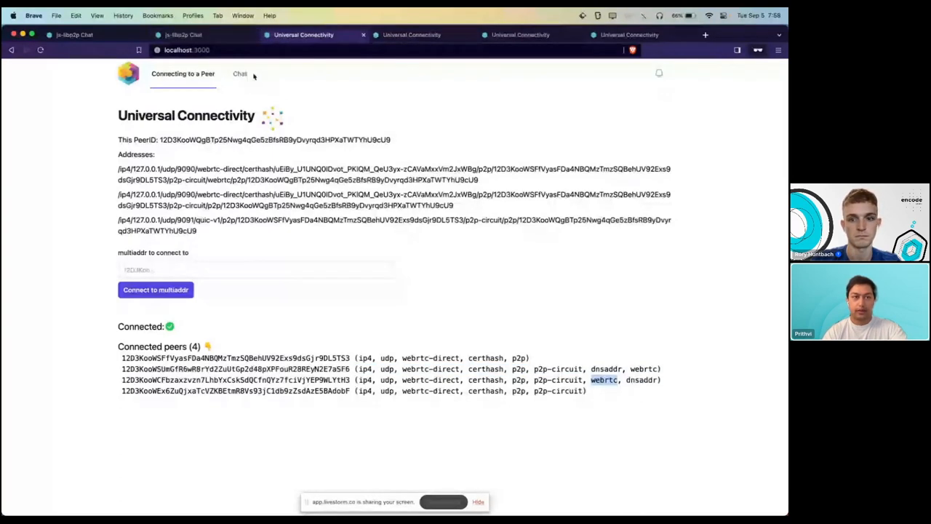
# Step: Send 'hey hey' in the Public Chat and see 'whats up' and 'gm' arrive from other browser peers
pyautogui.click(240, 73)
pyautogui.write('h')
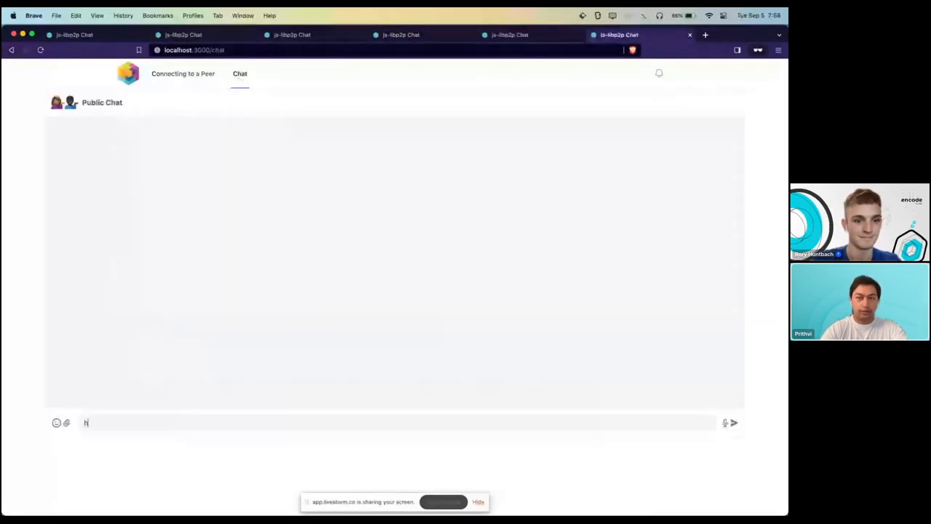
pyautogui.press('Enter')
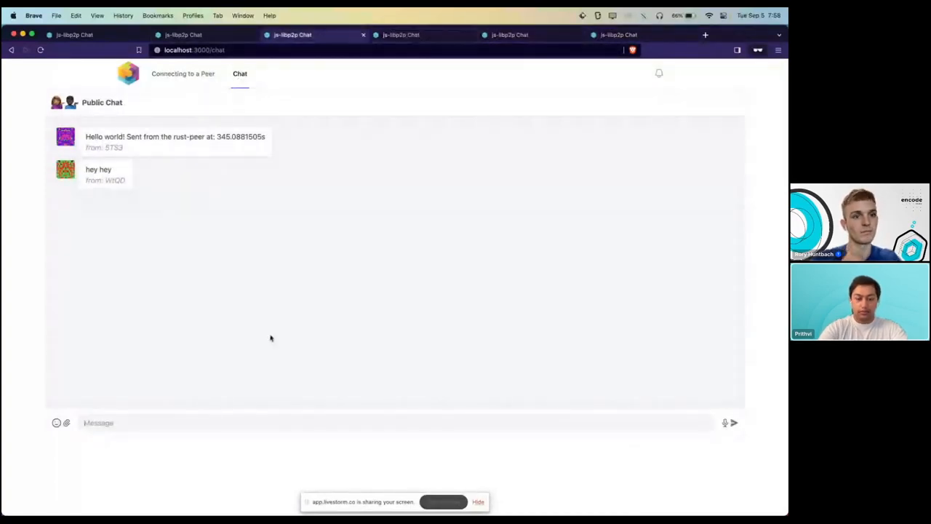
pyautogui.write('wh')
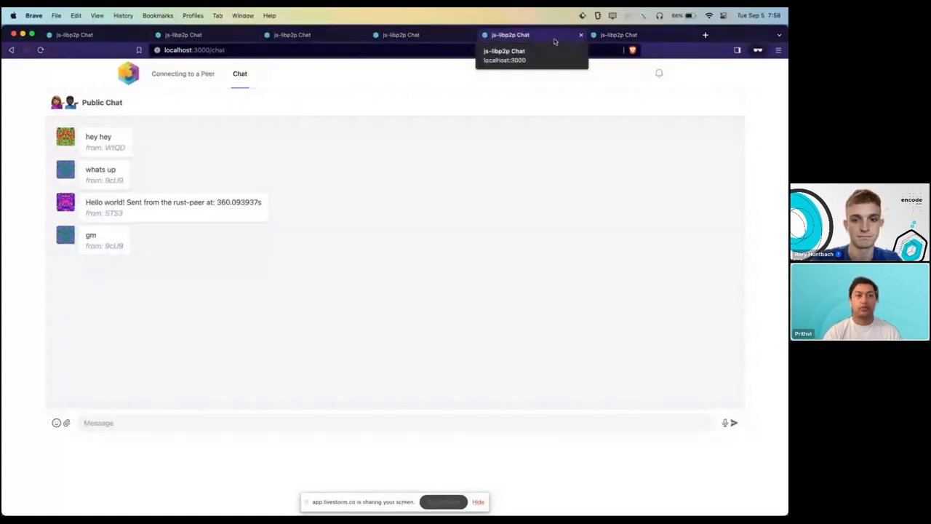
pyautogui.moveTo(323, 133)
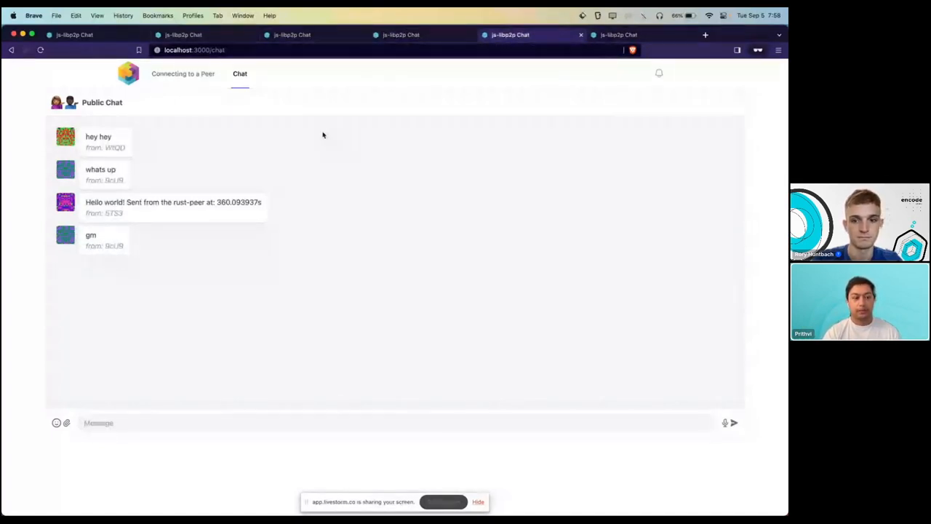
pyautogui.moveTo(241, 118)
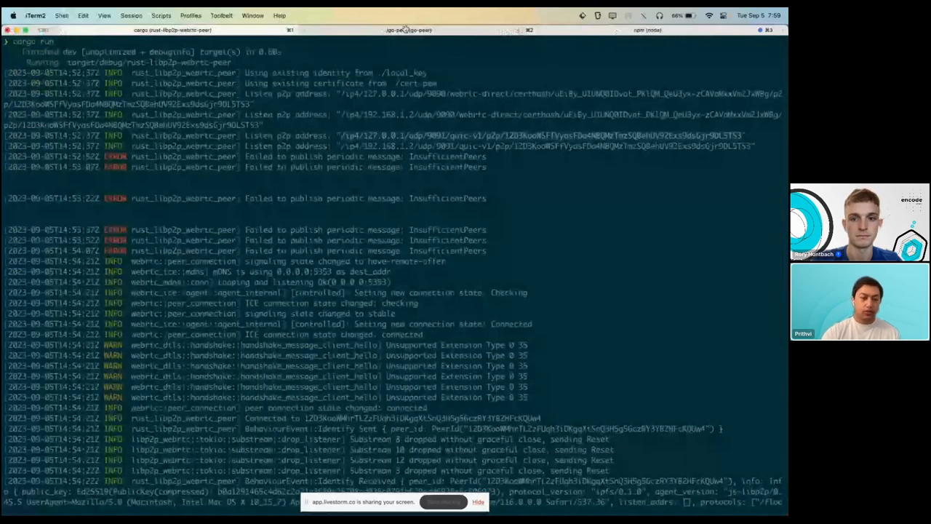
# Step: Focus the rust-libp2p-webrtc-peer log showing its WebRTC connection and incoming peer activity
pyautogui.click(412, 29)
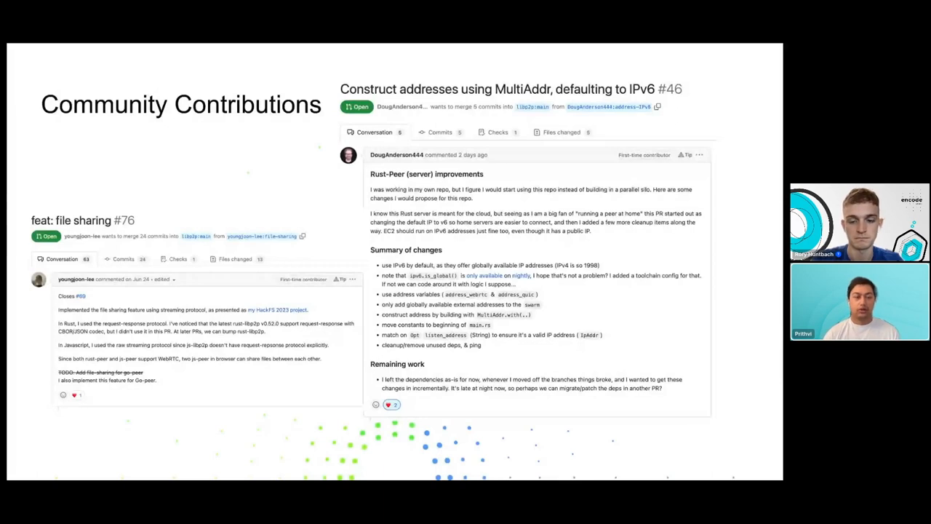
# Step: Advance from the Community Contributions slide to the 'Where to learn more' links slide
pyautogui.press('Right')
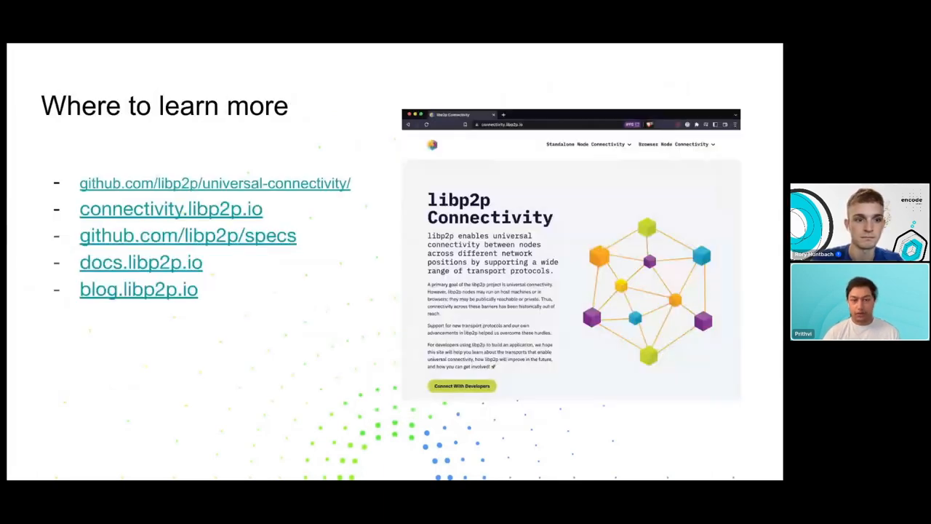